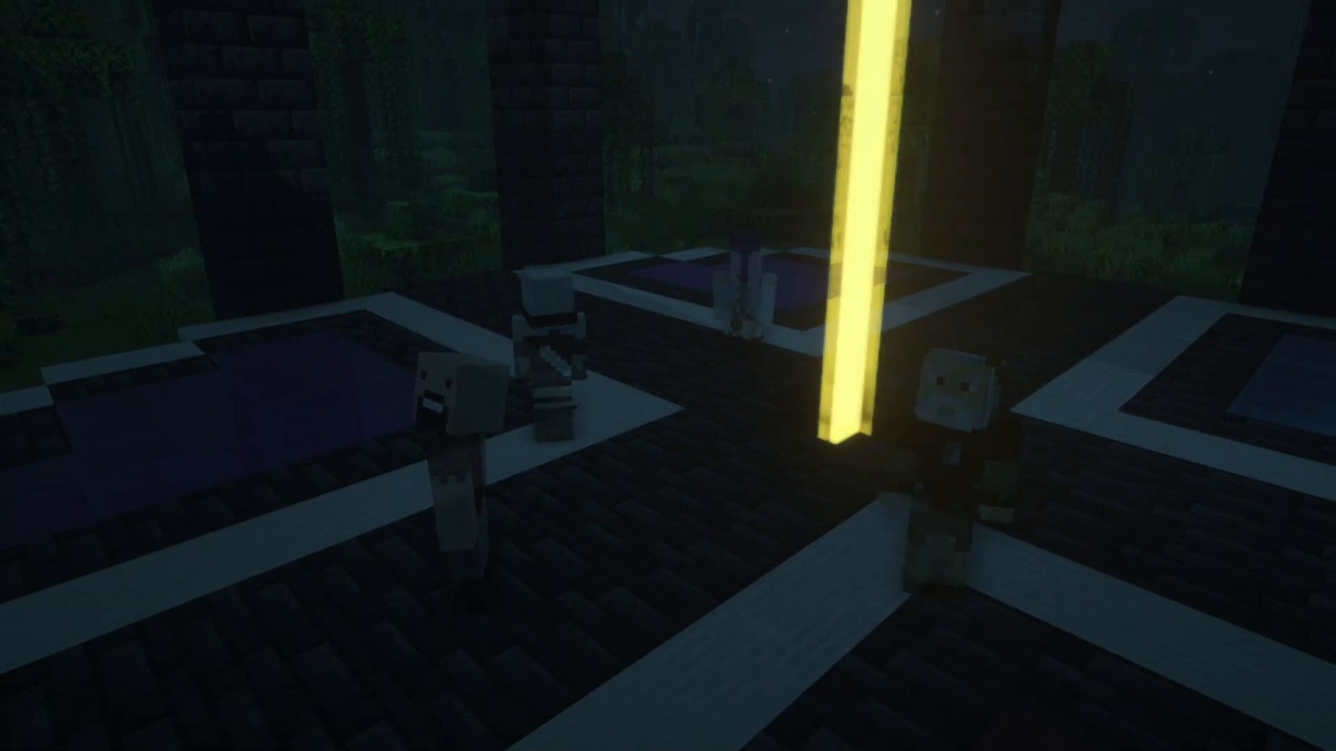
{"action": "mouse_move", "coordinate": [668, 375]}
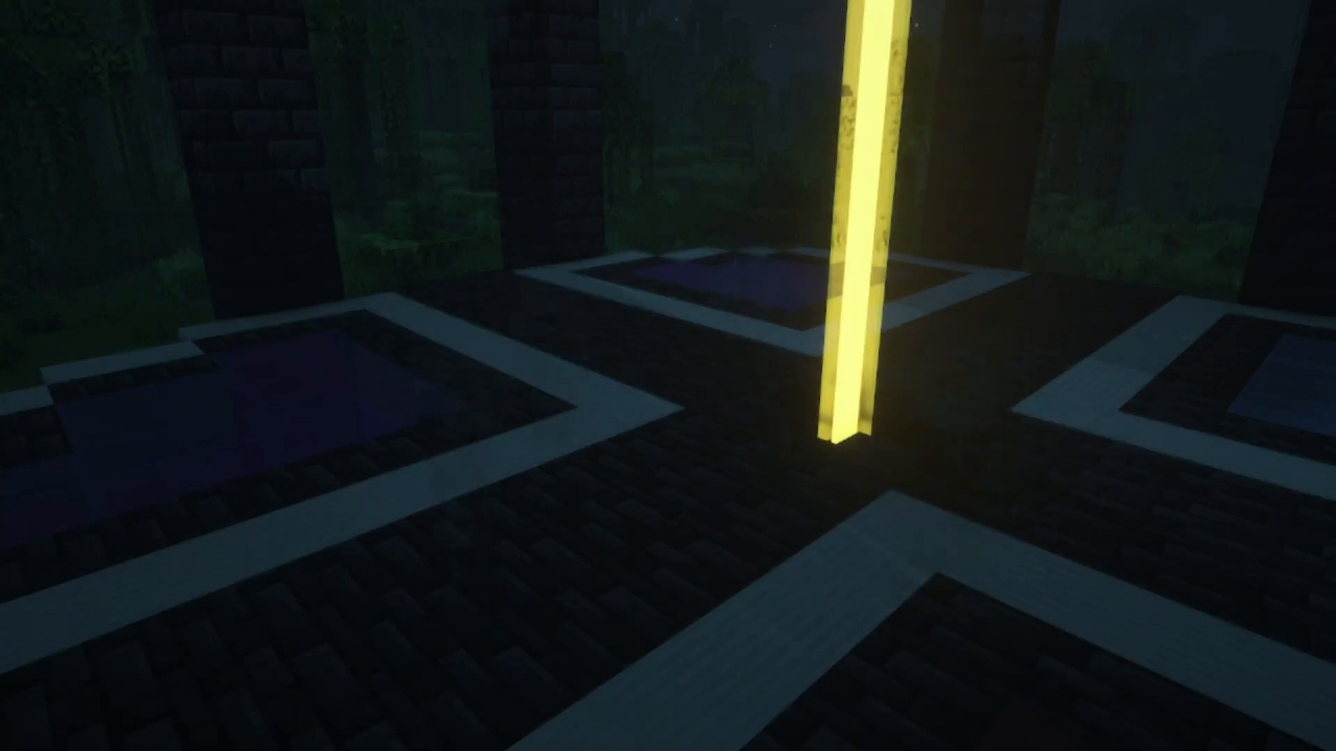